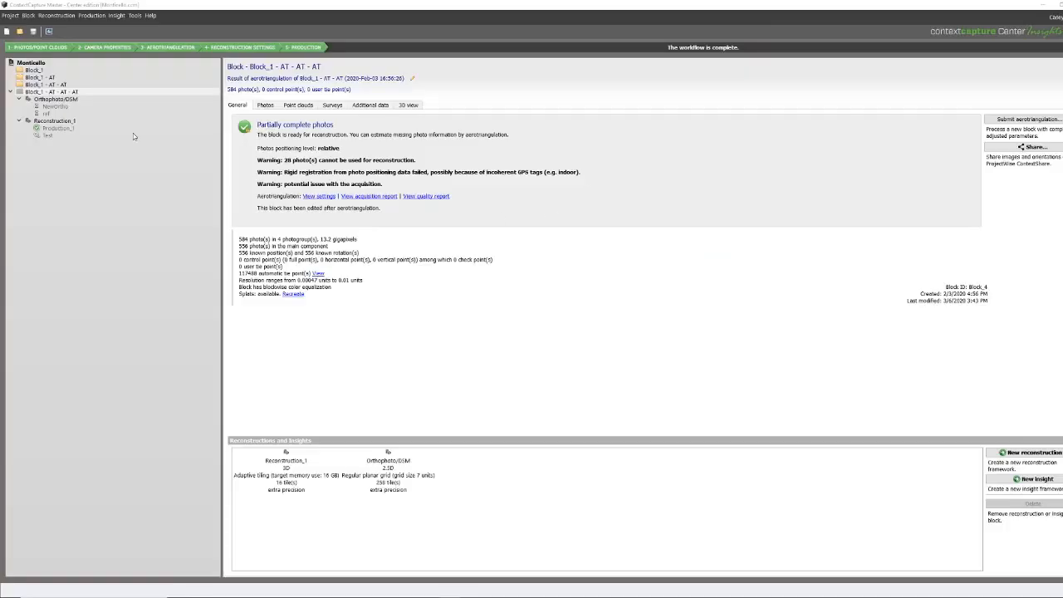
- Clone the aerotriangulated Block_1 and view the copy's point cloud and photo positions in 3D
{"action": "right_click", "coordinate": [47, 92]}
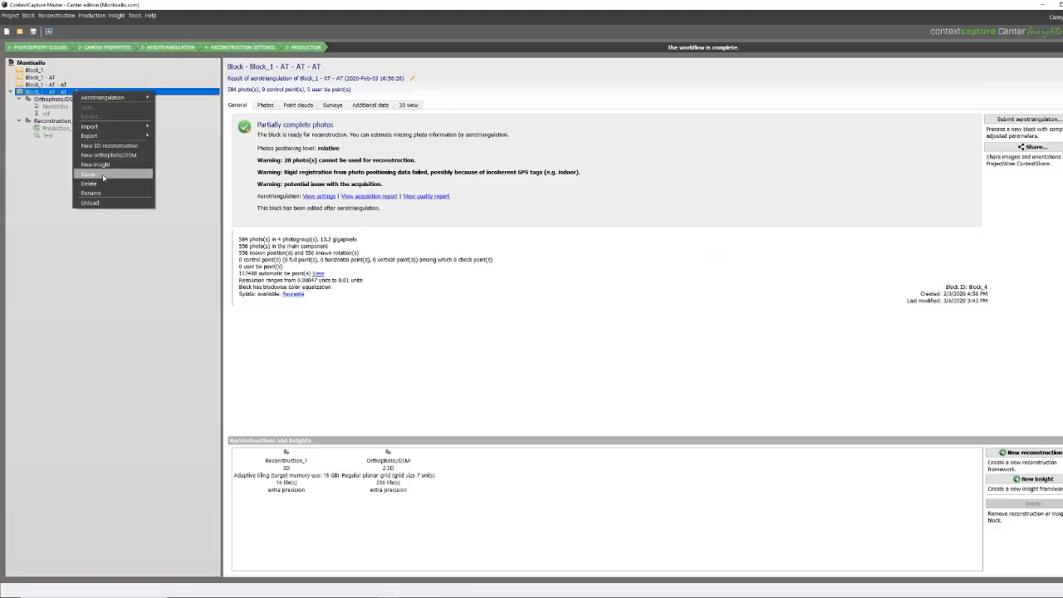
{"action": "left_click", "coordinate": [88, 174]}
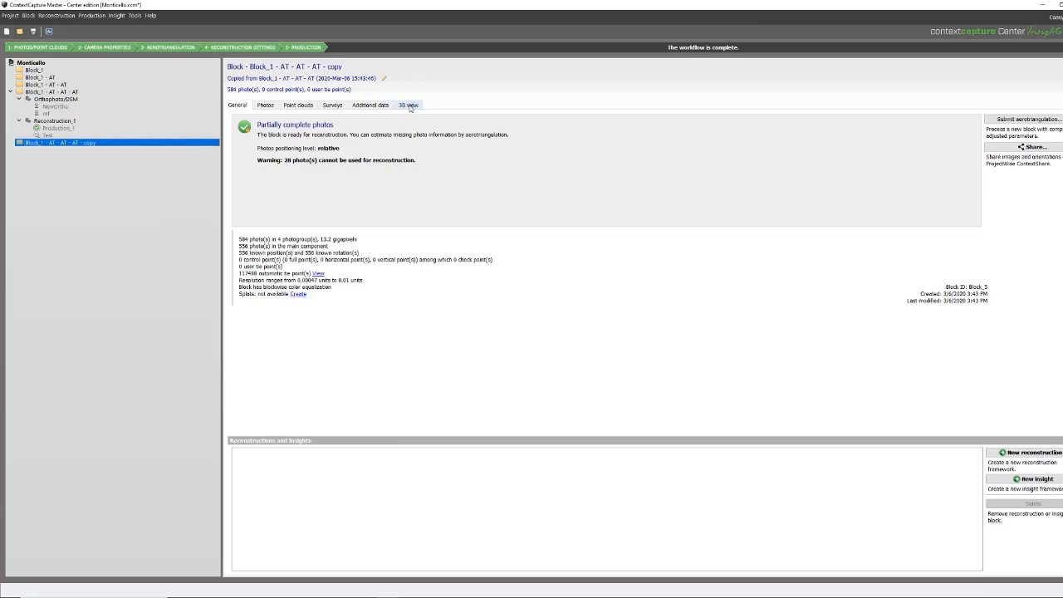
{"action": "left_click", "coordinate": [409, 104]}
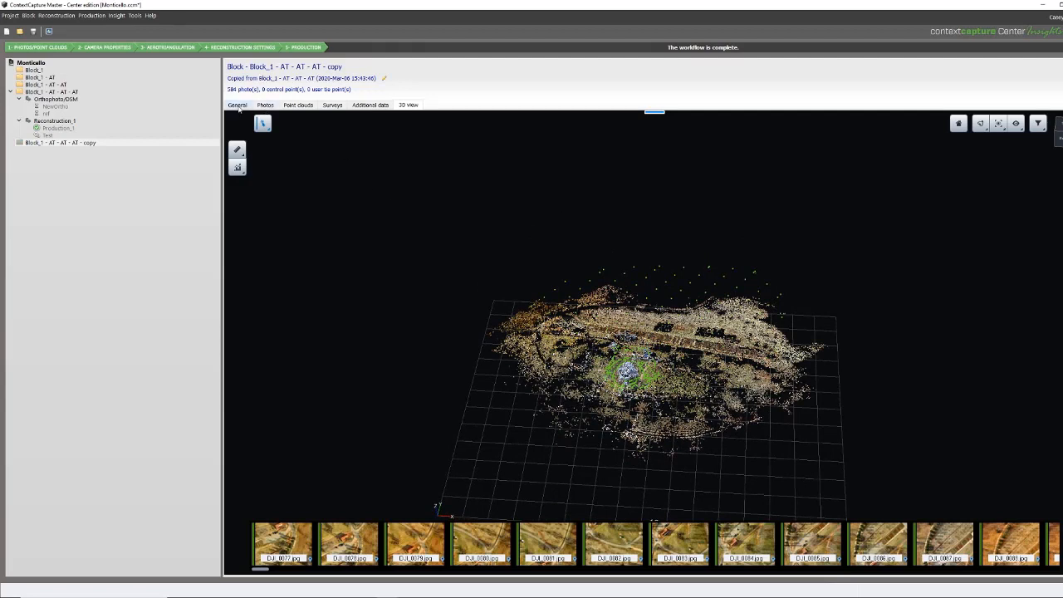
- Return to the copied block's General summary to start a new reconstruction
{"action": "left_click", "coordinate": [238, 104]}
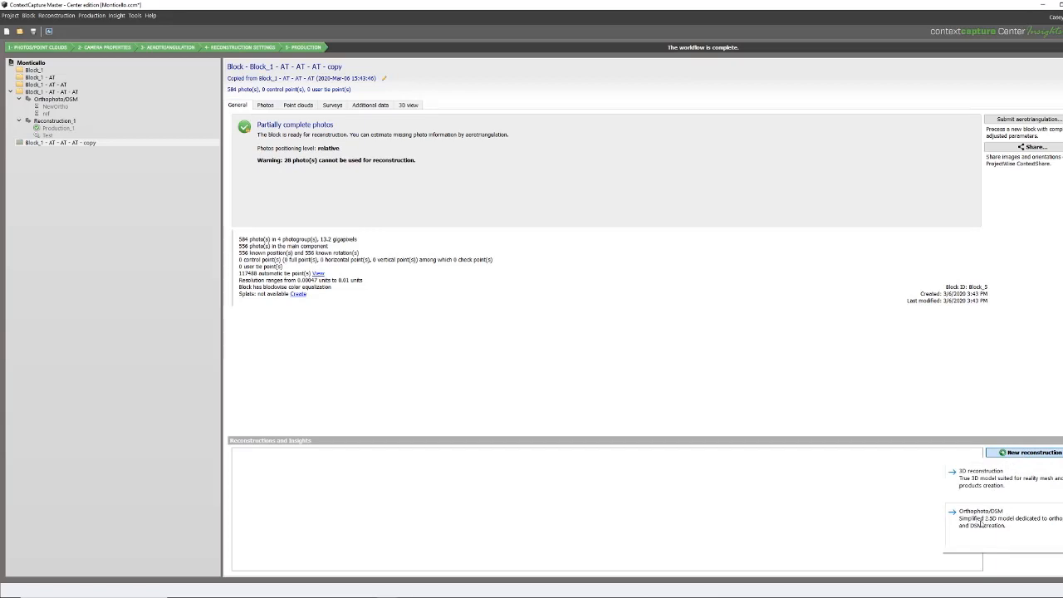
{"action": "mouse_move", "coordinate": [1011, 525]}
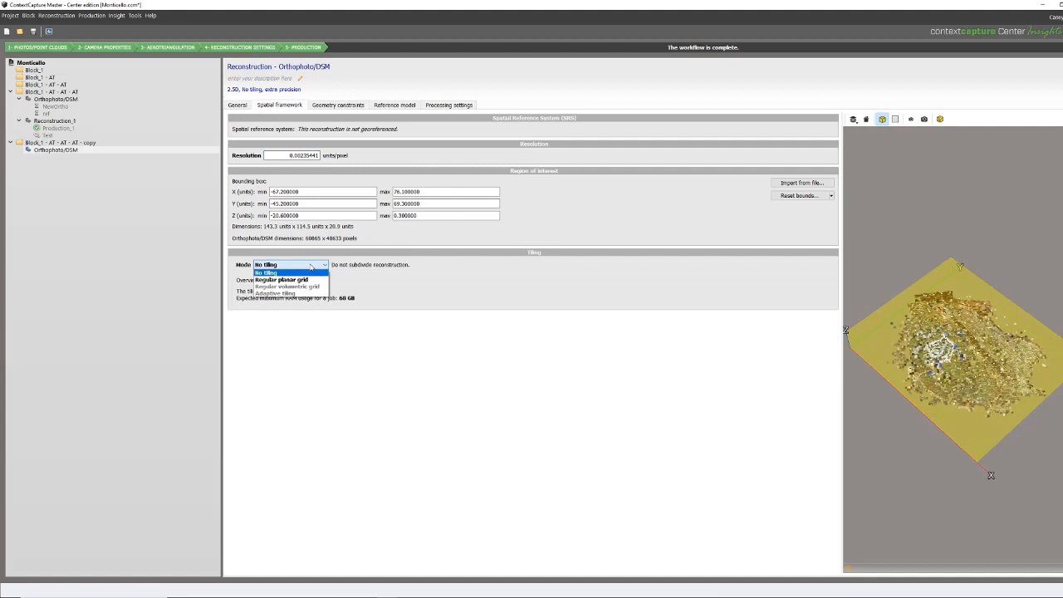
{"action": "mouse_move", "coordinate": [281, 279]}
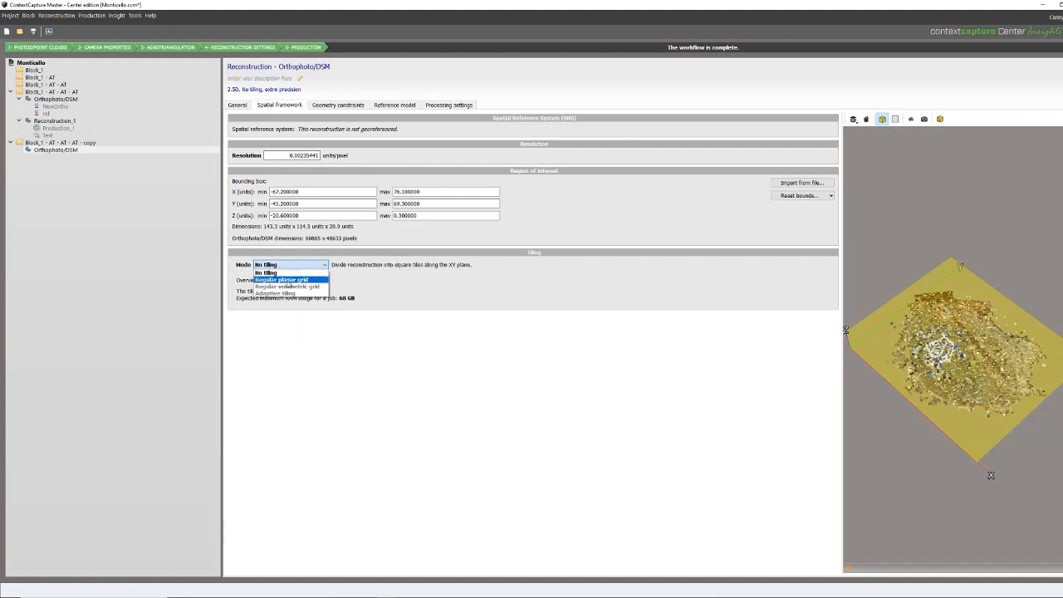
- Set the reconstruction's tiling mode to Regular planar grid and return to its summary
{"action": "left_click", "coordinate": [281, 279]}
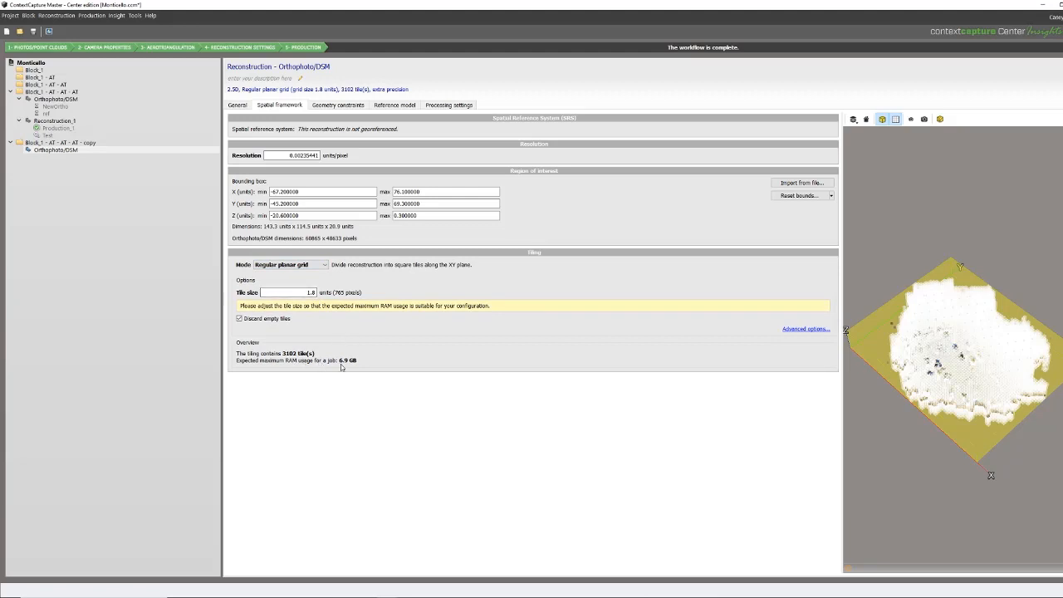
{"action": "mouse_move", "coordinate": [252, 109]}
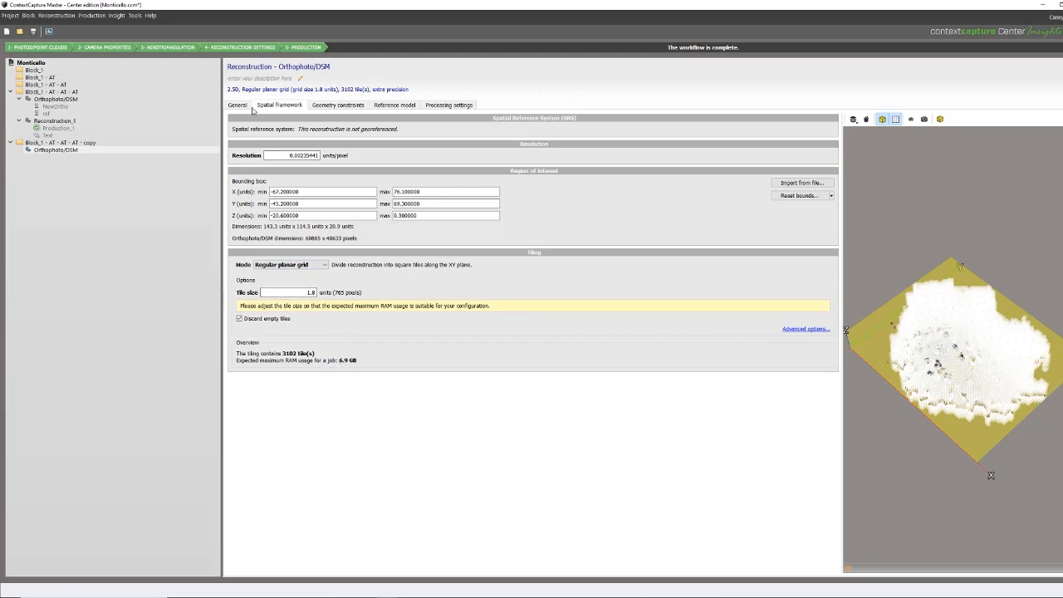
{"action": "left_click", "coordinate": [238, 105]}
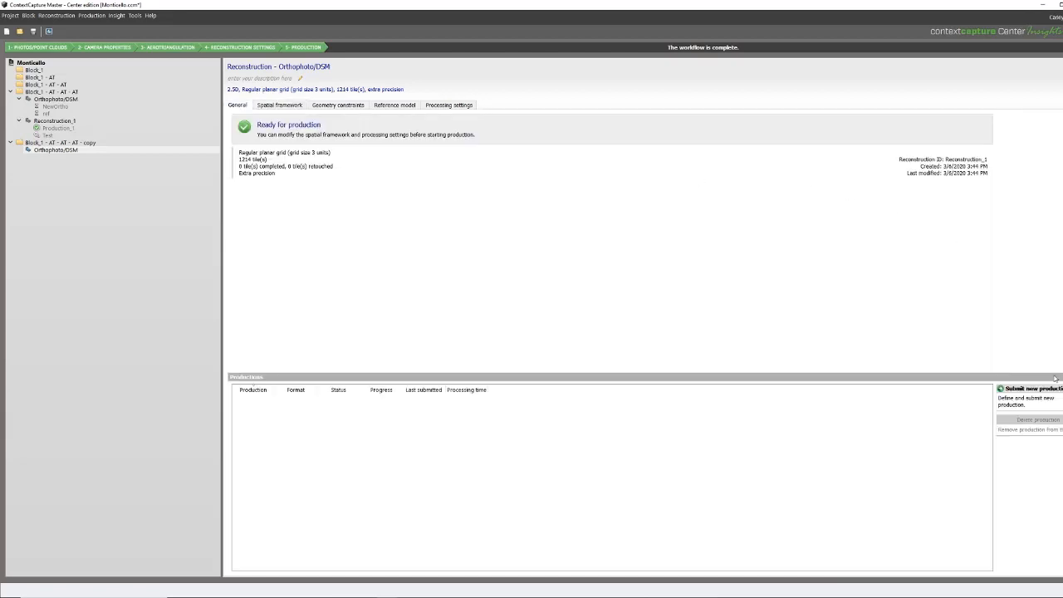
- Submit a production named 'reference' with Reference model only purpose
{"action": "left_click", "coordinate": [1034, 389]}
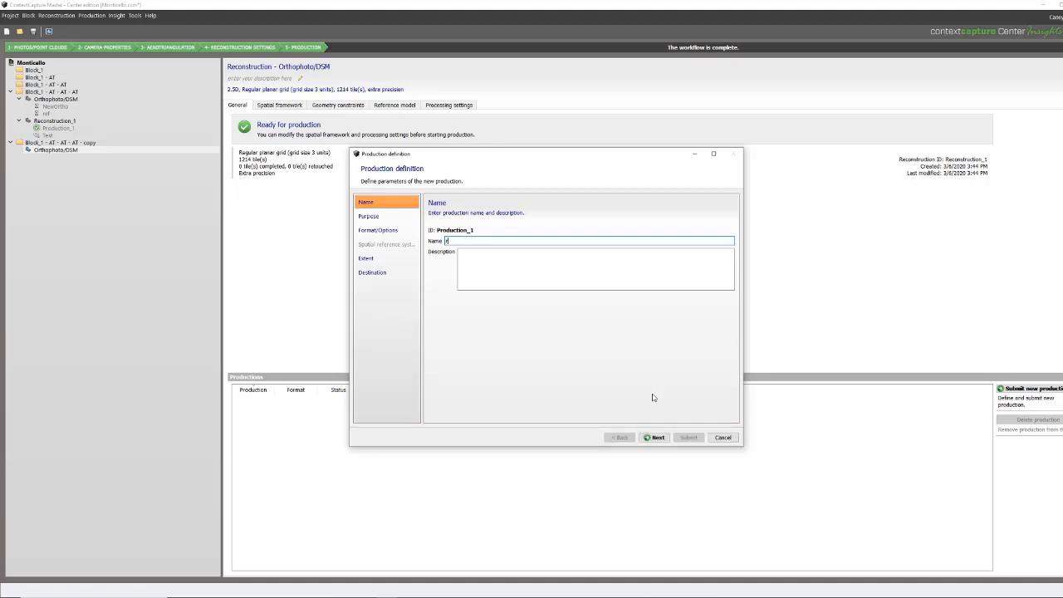
{"action": "type", "text": "reference"}
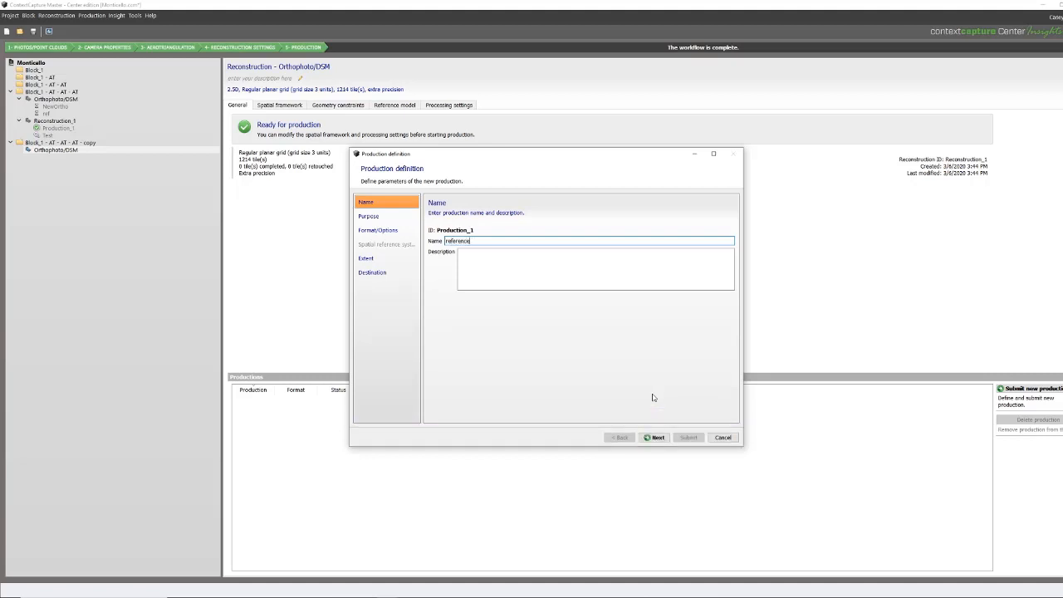
{"action": "left_click", "coordinate": [655, 439]}
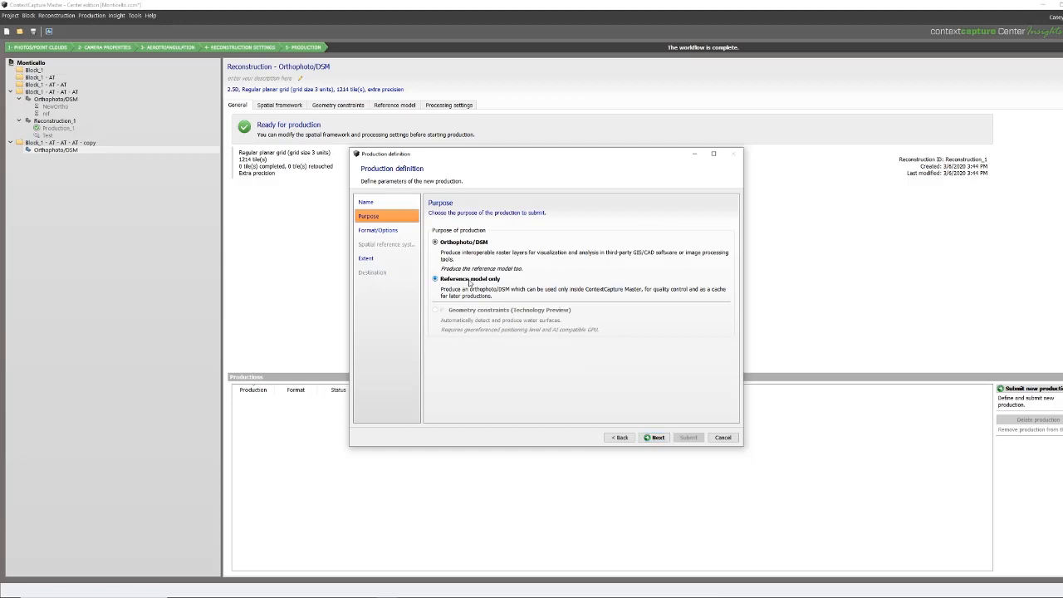
{"action": "left_click", "coordinate": [655, 439]}
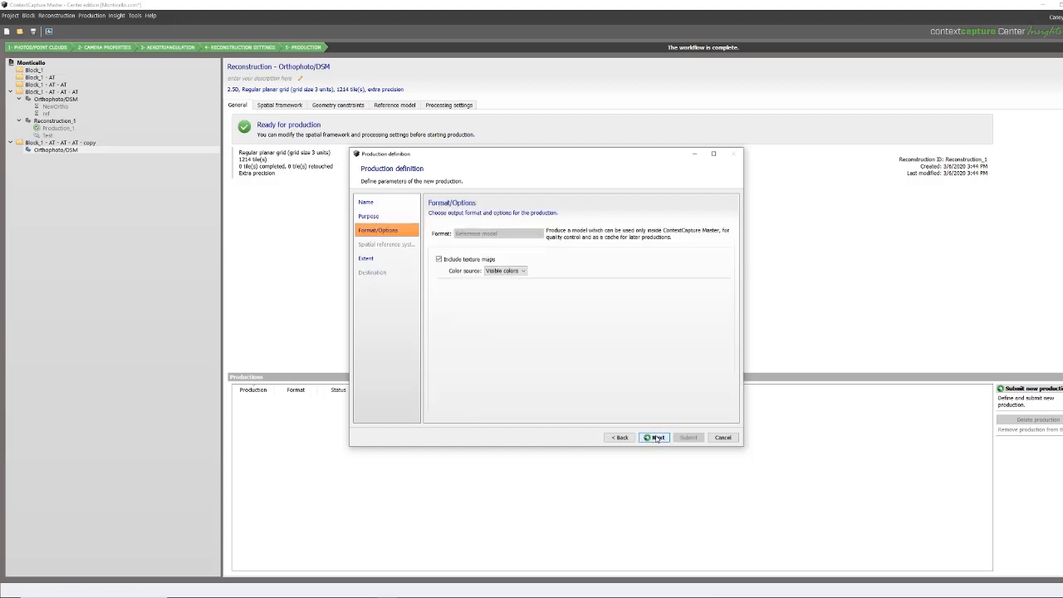
{"action": "left_click", "coordinate": [654, 439]}
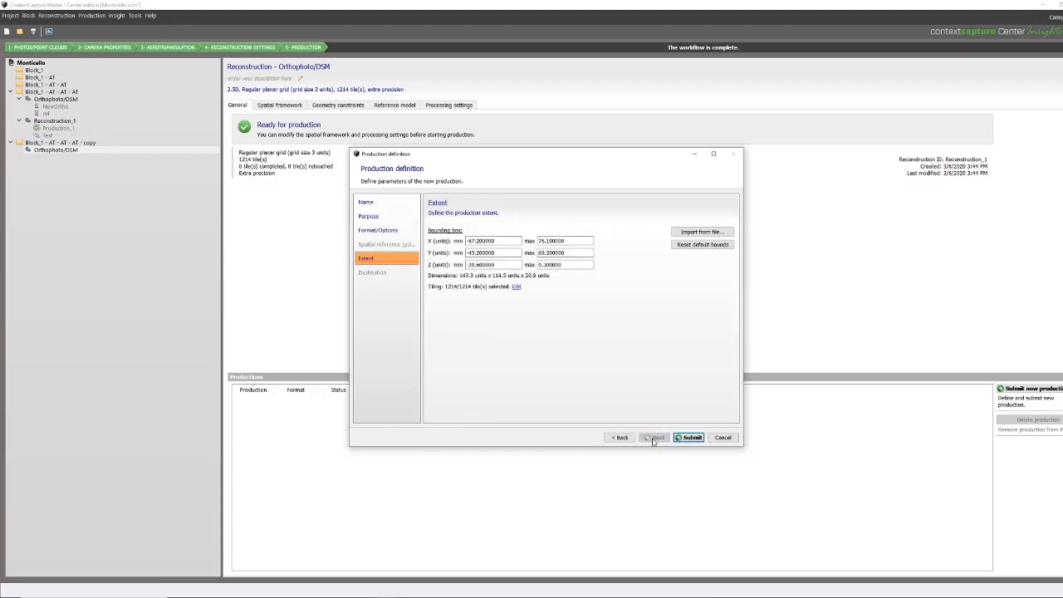
{"action": "left_click", "coordinate": [690, 439]}
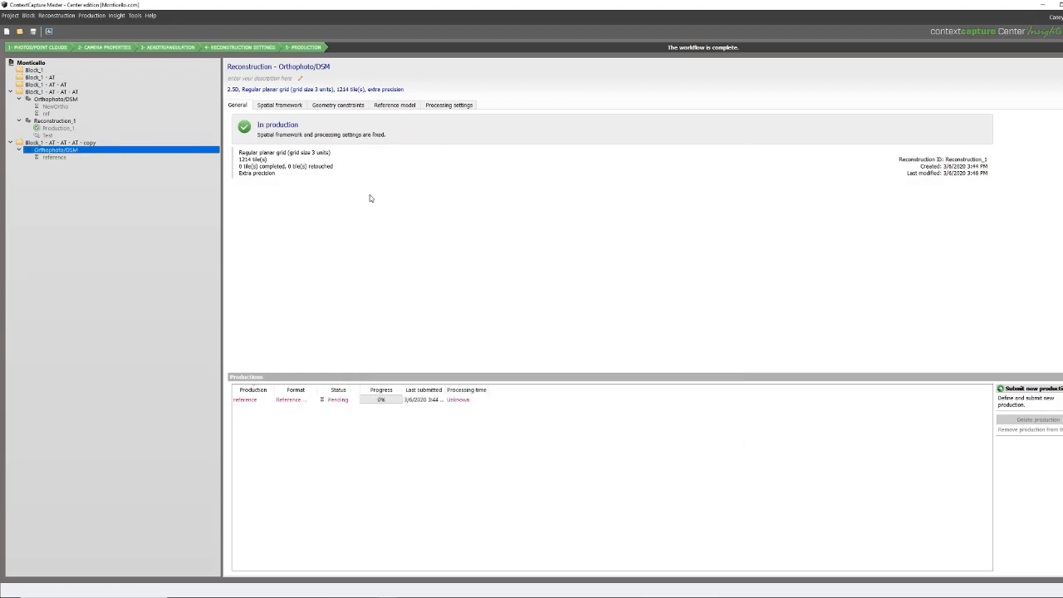
- Define a production named 'Ortho' with Orthophoto/DSM purpose and the DSM output unchecked
{"action": "left_click", "coordinate": [1030, 389]}
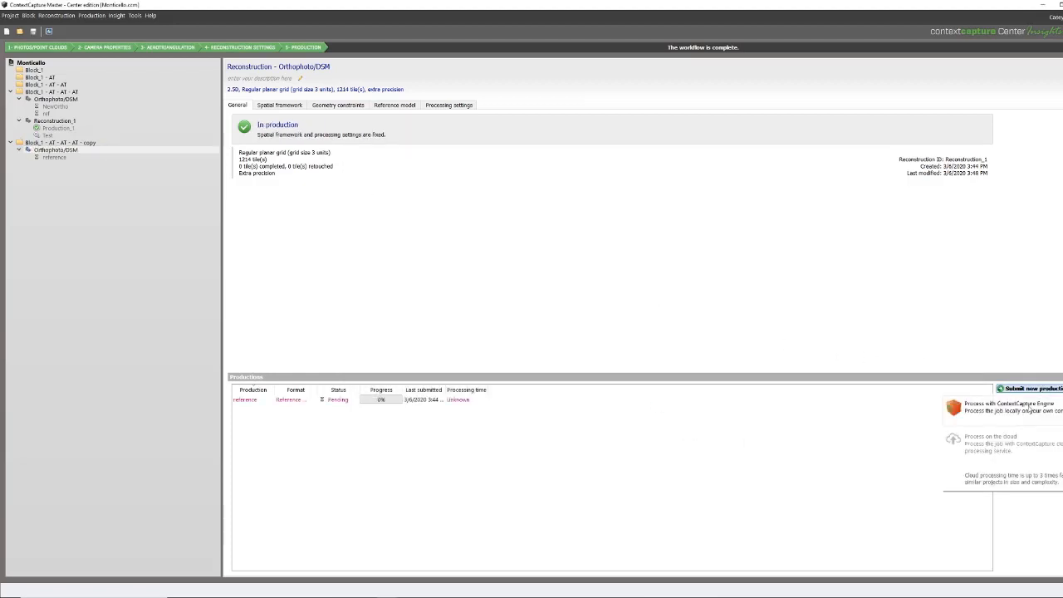
{"action": "left_click", "coordinate": [1011, 405]}
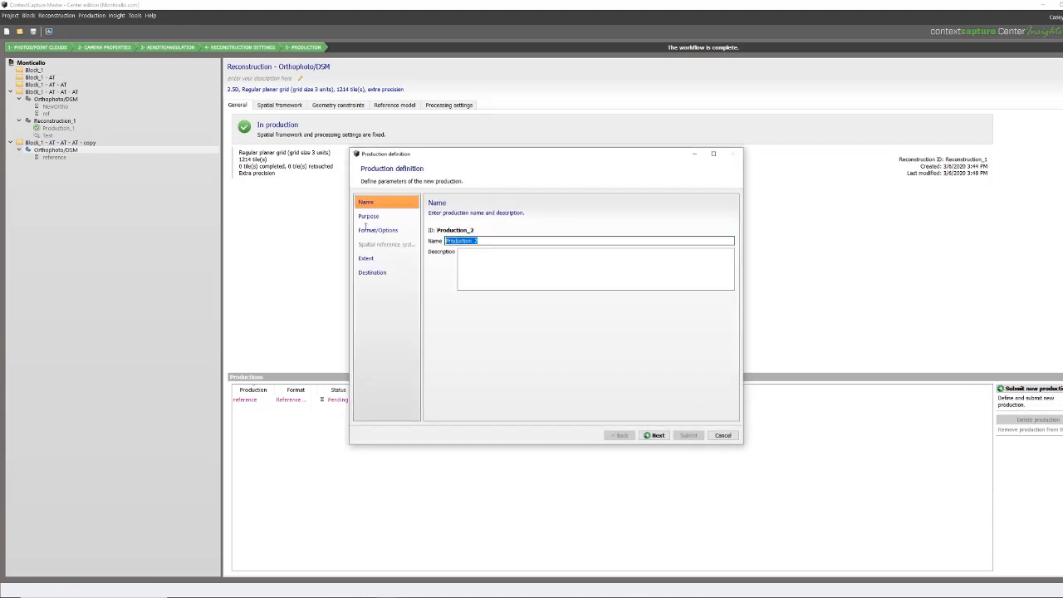
{"action": "type", "text": "Ortho"}
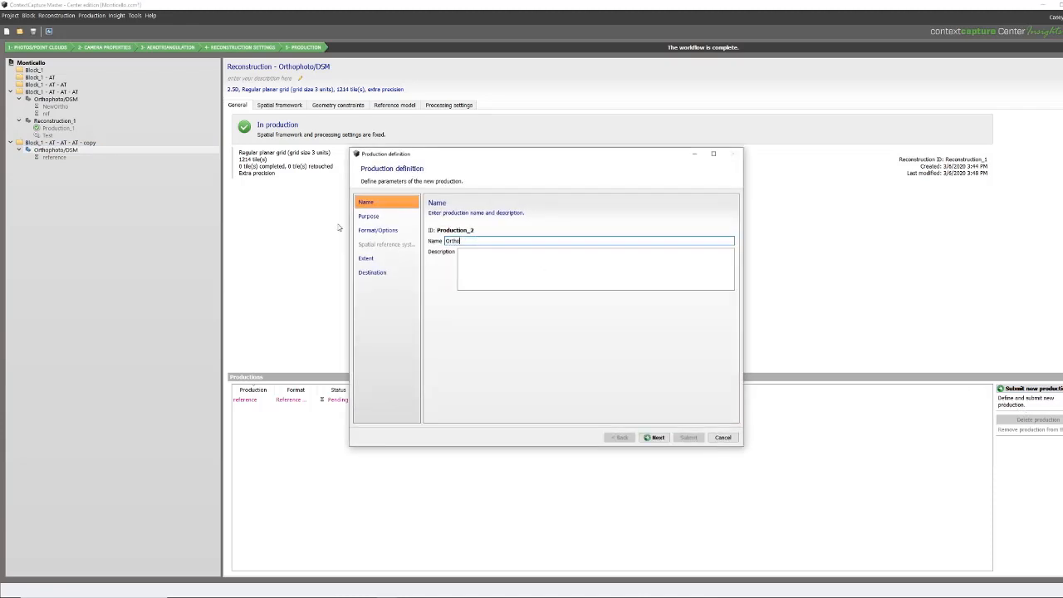
{"action": "left_click", "coordinate": [654, 438]}
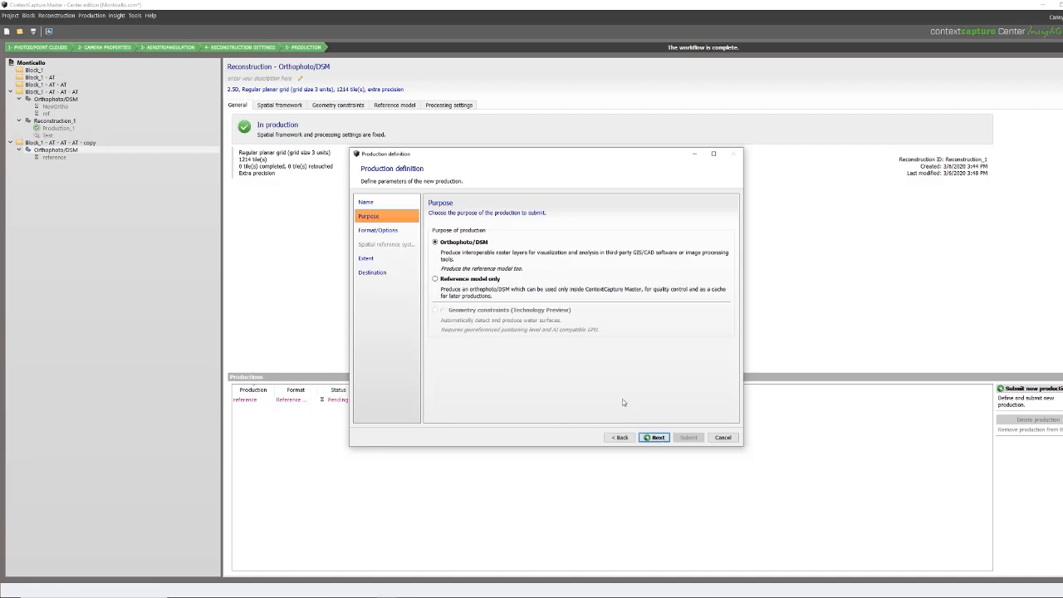
{"action": "left_click", "coordinate": [655, 438]}
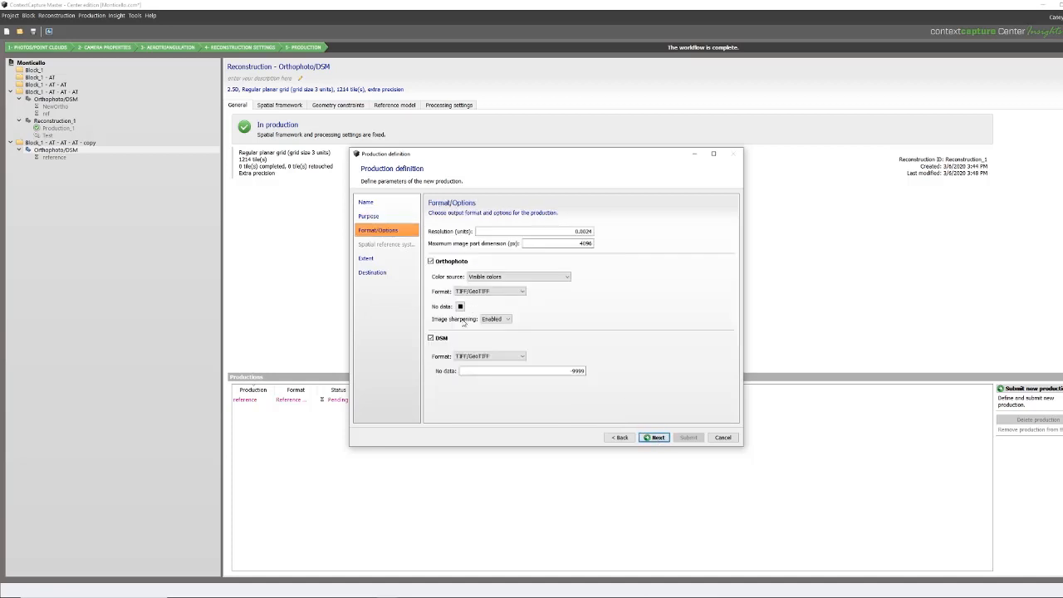
{"action": "left_click", "coordinate": [432, 339]}
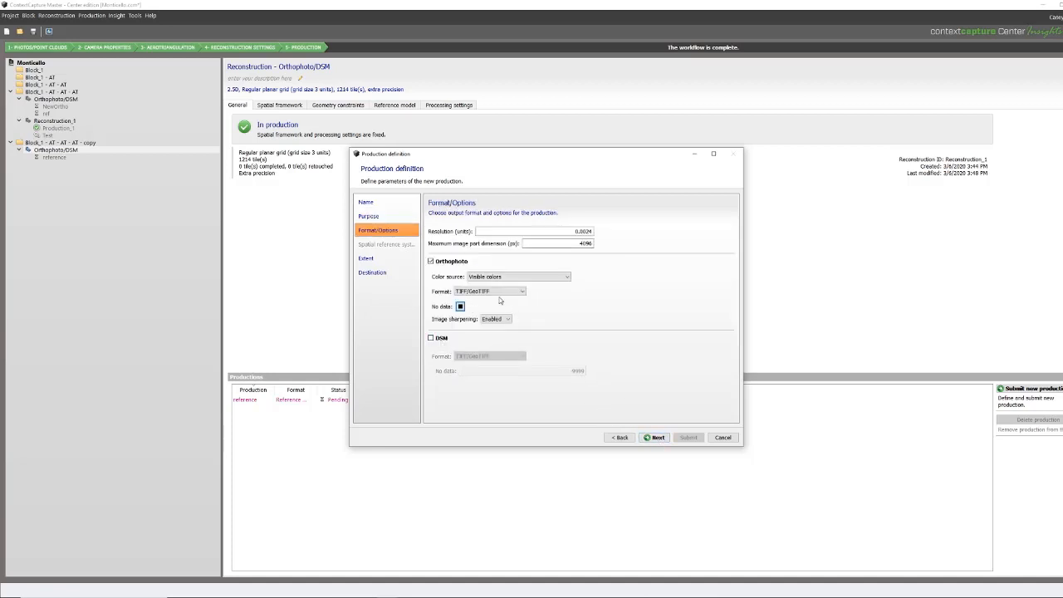
{"action": "left_click", "coordinate": [655, 438]}
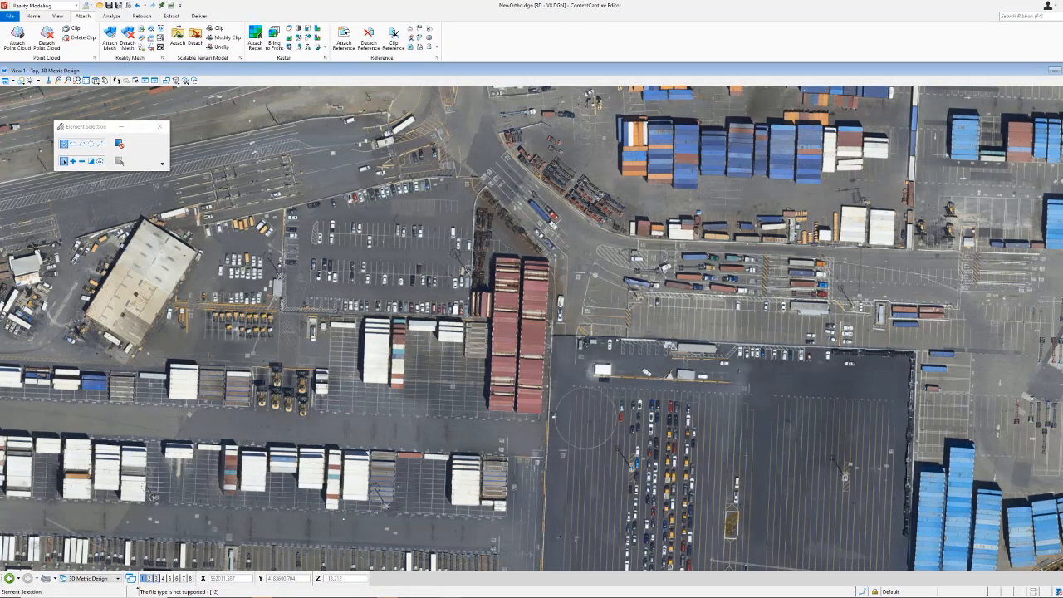
{"action": "mouse_move", "coordinate": [671, 30]}
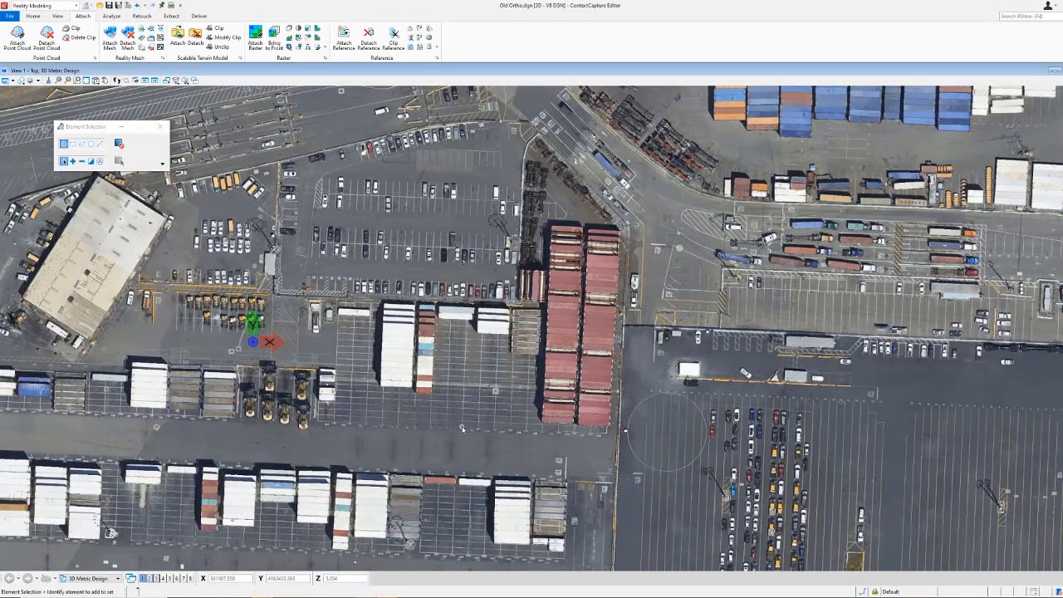
{"action": "mouse_move", "coordinate": [582, 332]}
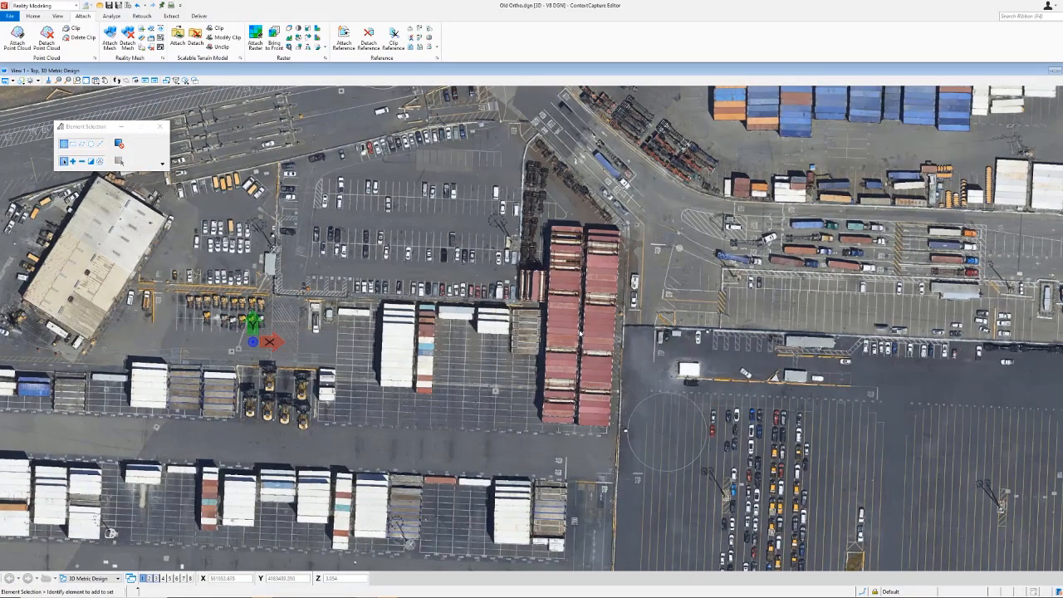
{"action": "mouse_move", "coordinate": [585, 393]}
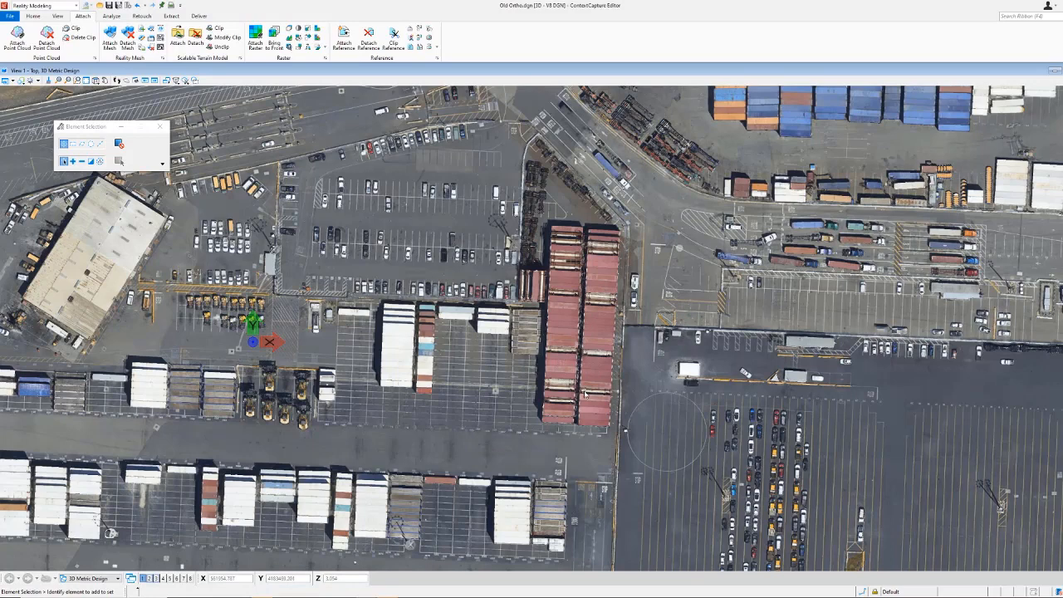
{"action": "mouse_move", "coordinate": [585, 393]}
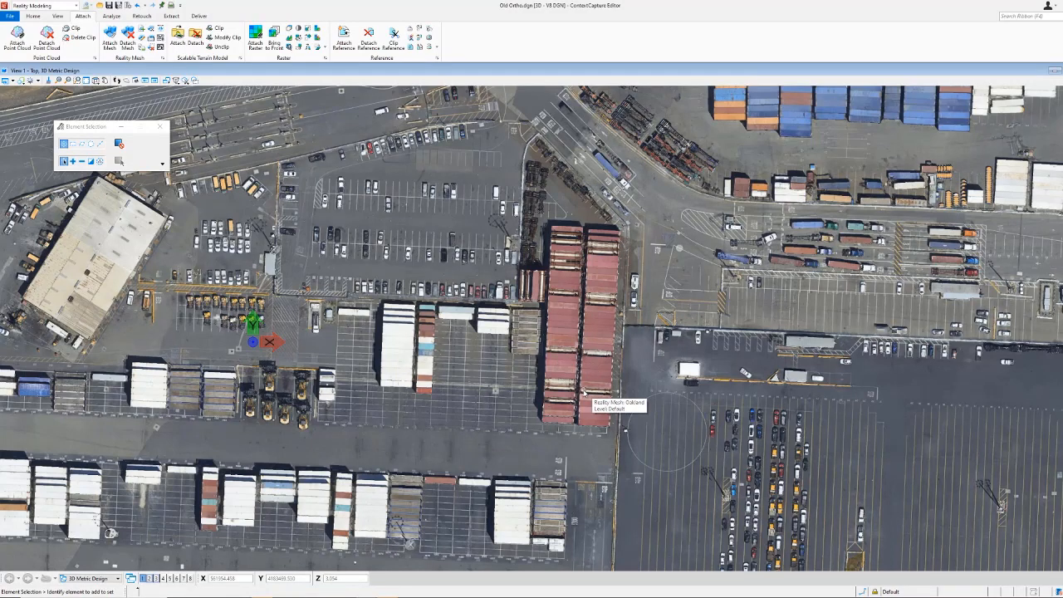
{"action": "mouse_move", "coordinate": [528, 447]}
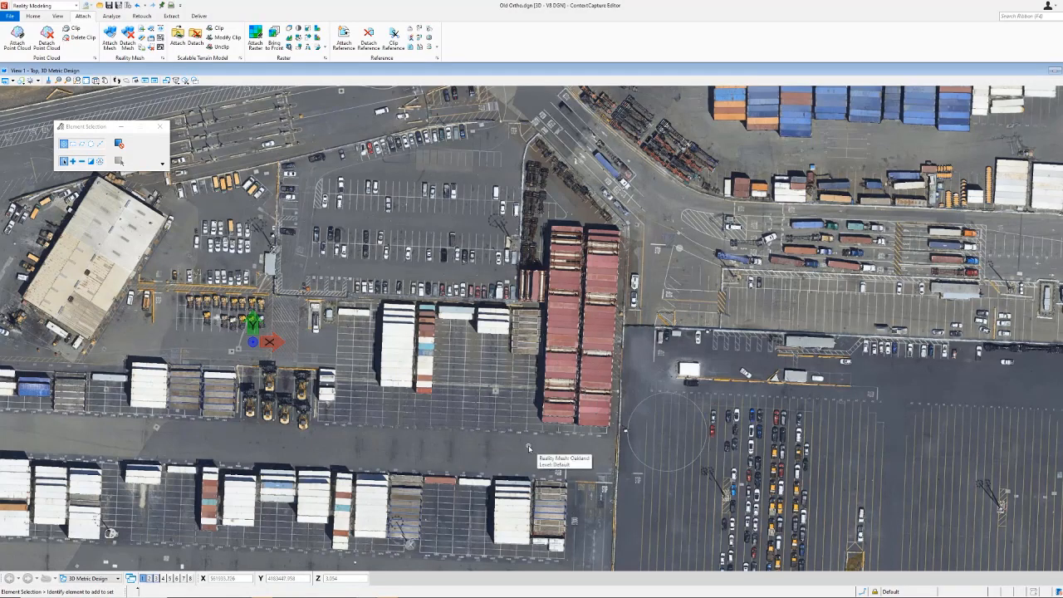